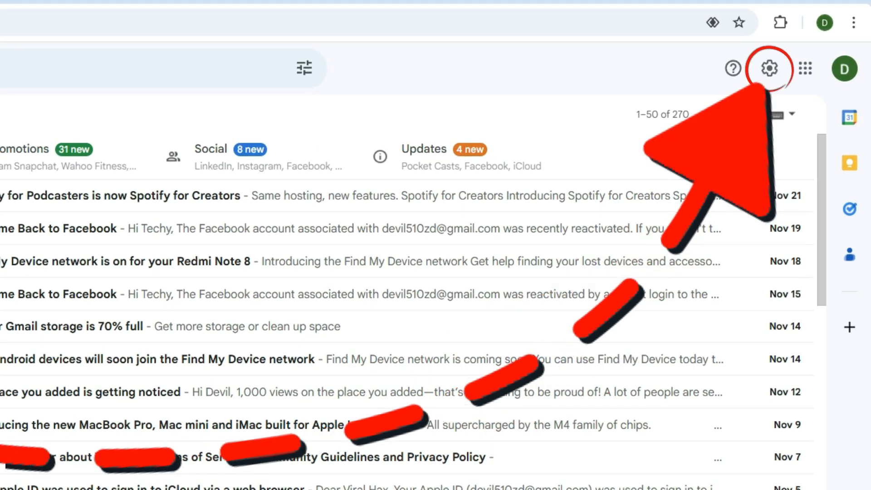
# Open Gmail's full settings from the Quick settings gear, showing General's 5-second Undo Send
pyautogui.click(770, 69)
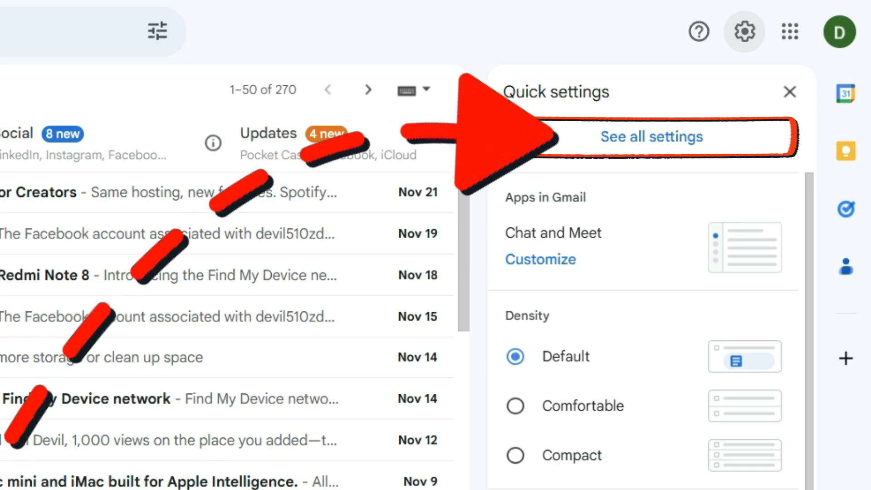
pyautogui.click(651, 137)
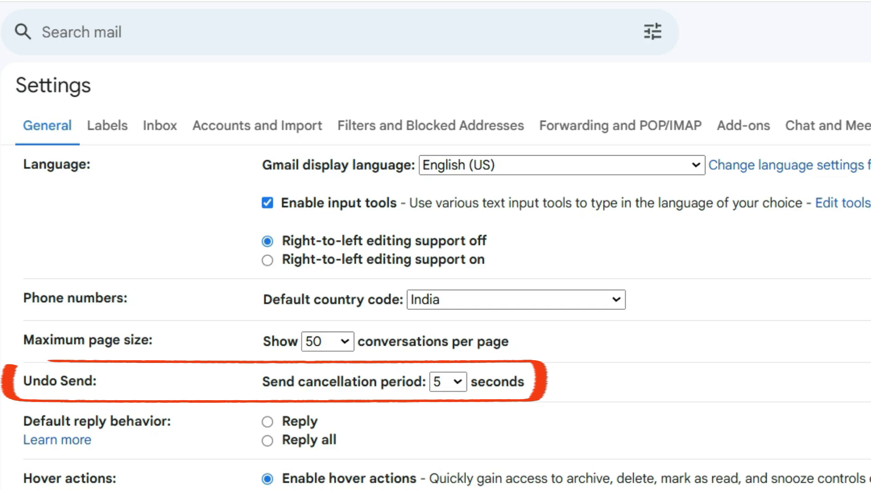
# Scroll to Undo Send and open the Send cancellation period dropdown for a longer delay
pyautogui.scroll(-3)
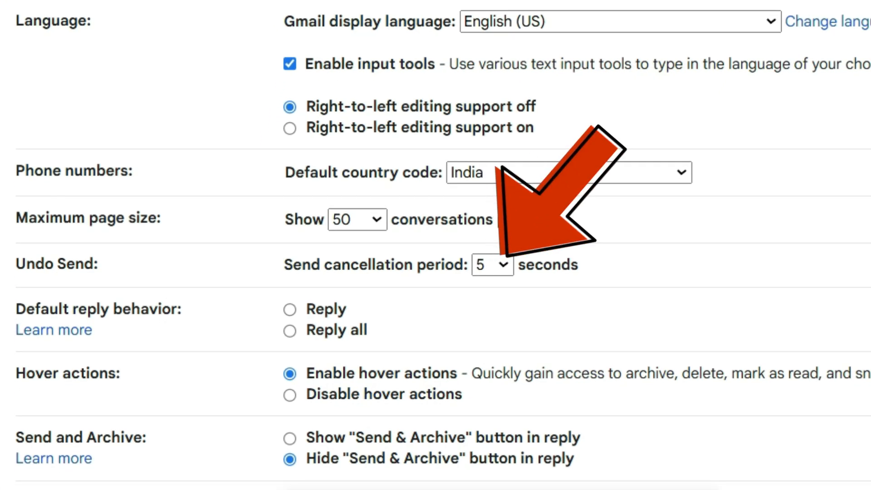
pyautogui.click(491, 264)
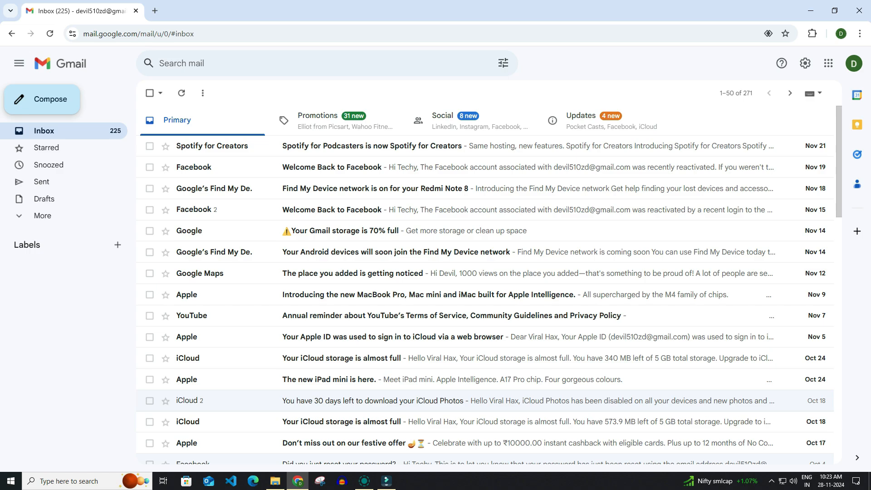
# Send a short test email with body 'hllip', then recall it as a draft
pyautogui.write('hllip')
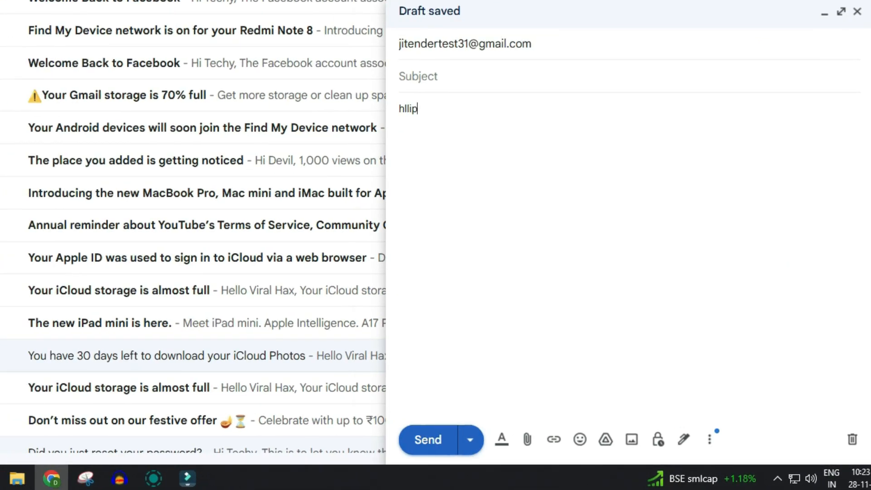
pyautogui.click(426, 439)
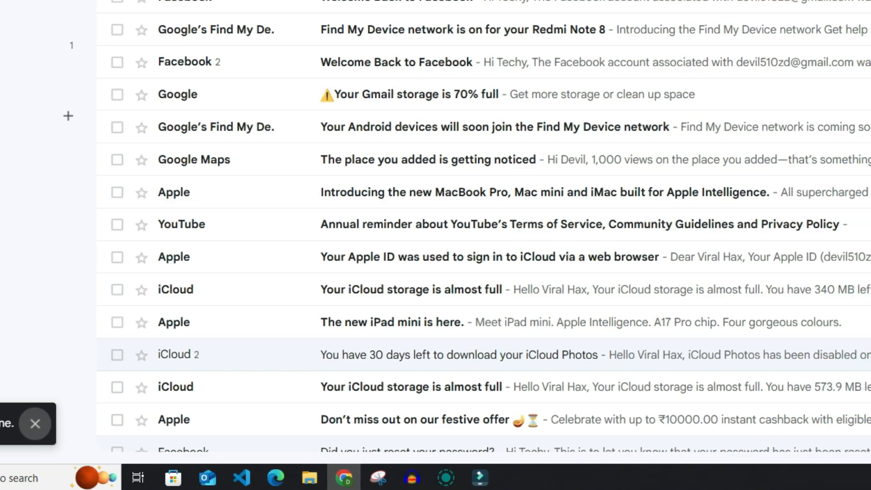
pyautogui.write('hllip')
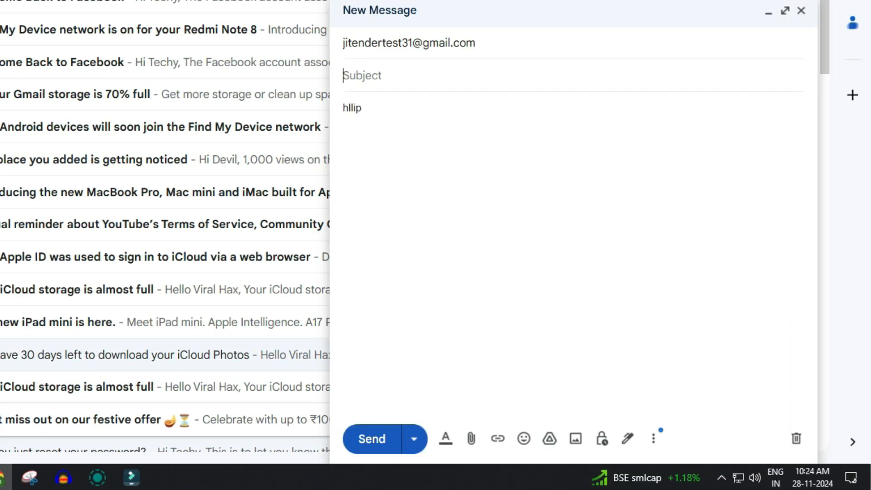